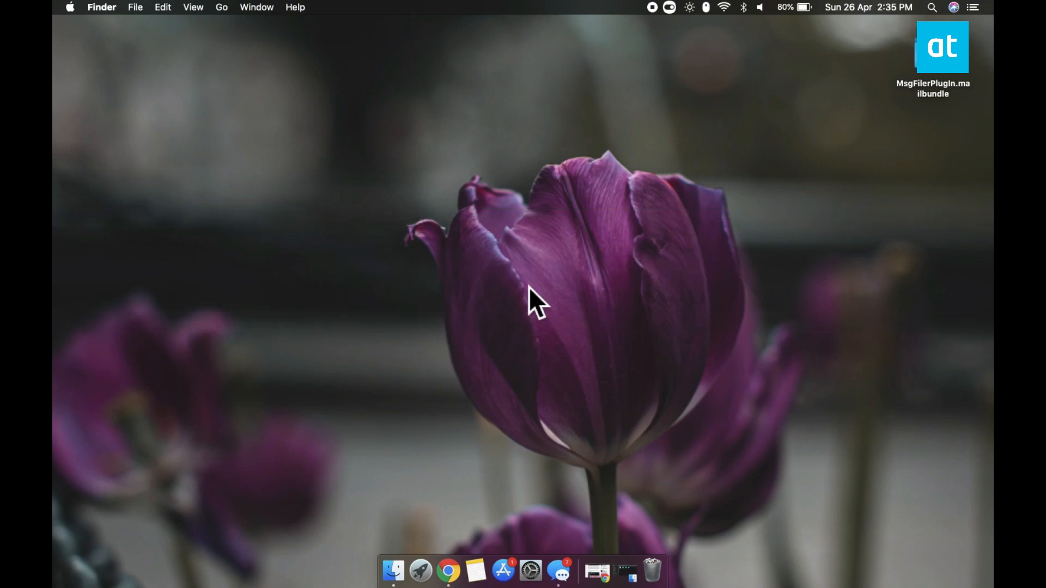
mouse_move(647, 407)
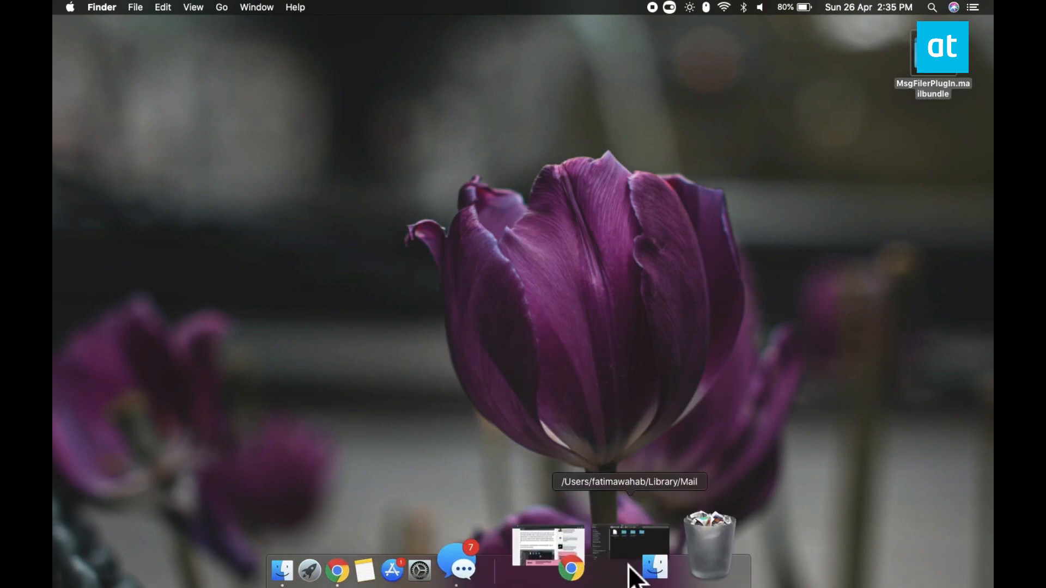
Bring the ~/Library/Mail folder window back on screen from the Dock
left_click(639, 565)
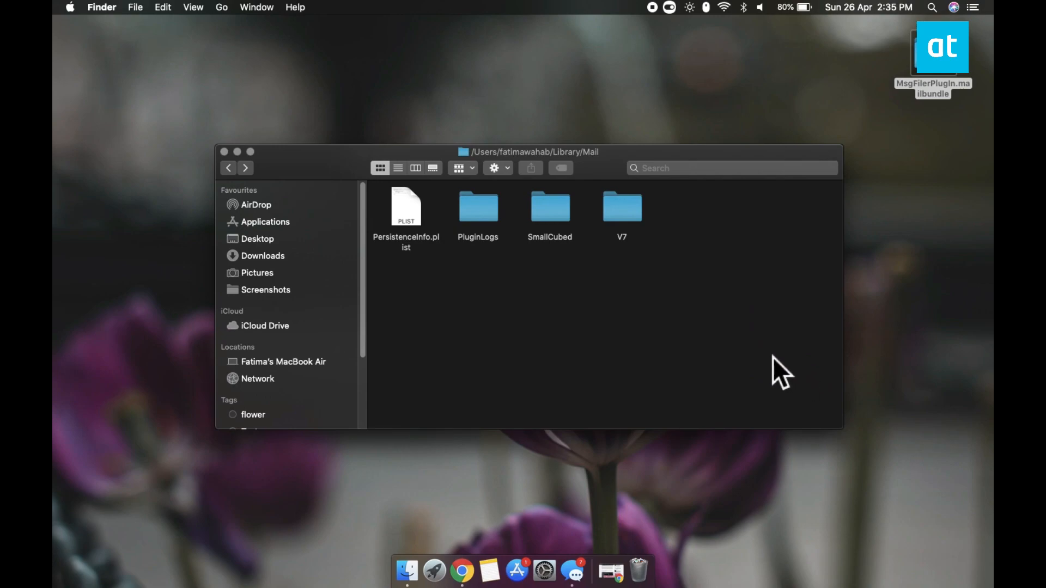
mouse_move(714, 353)
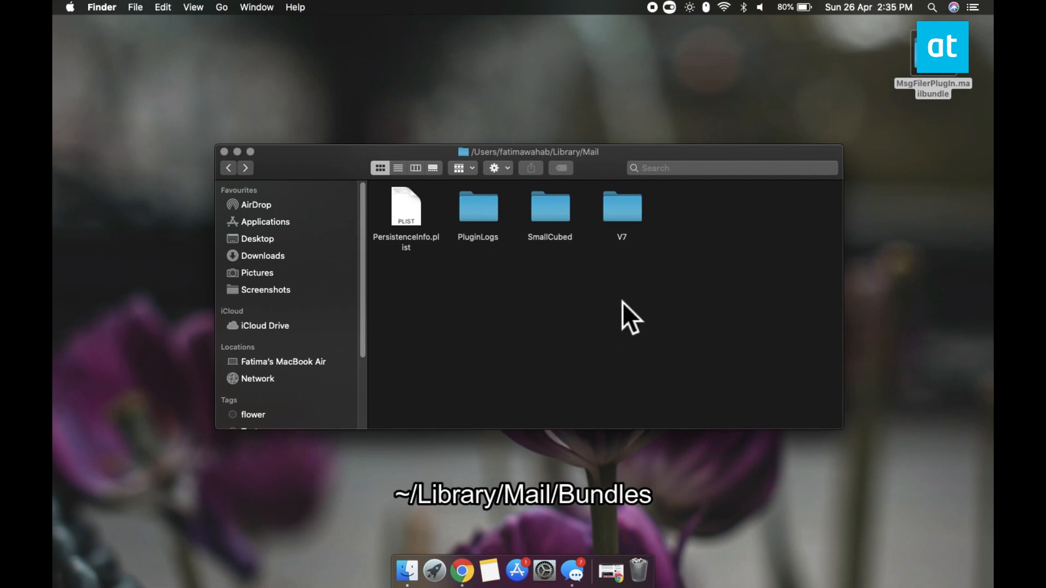
mouse_move(635, 307)
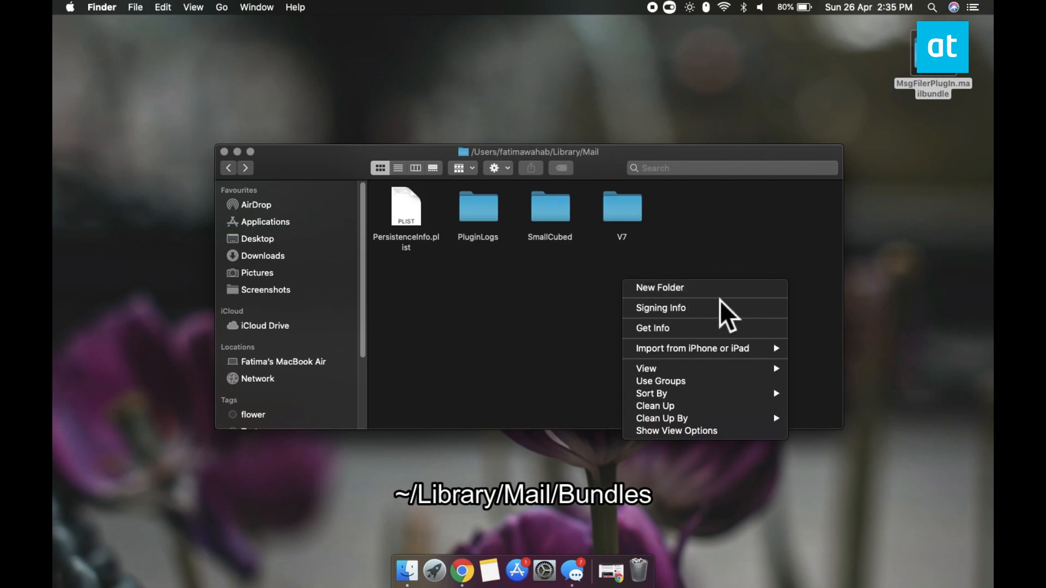
Create a folder named 'Bundles' in the Mail library folder and open it
left_click(659, 288)
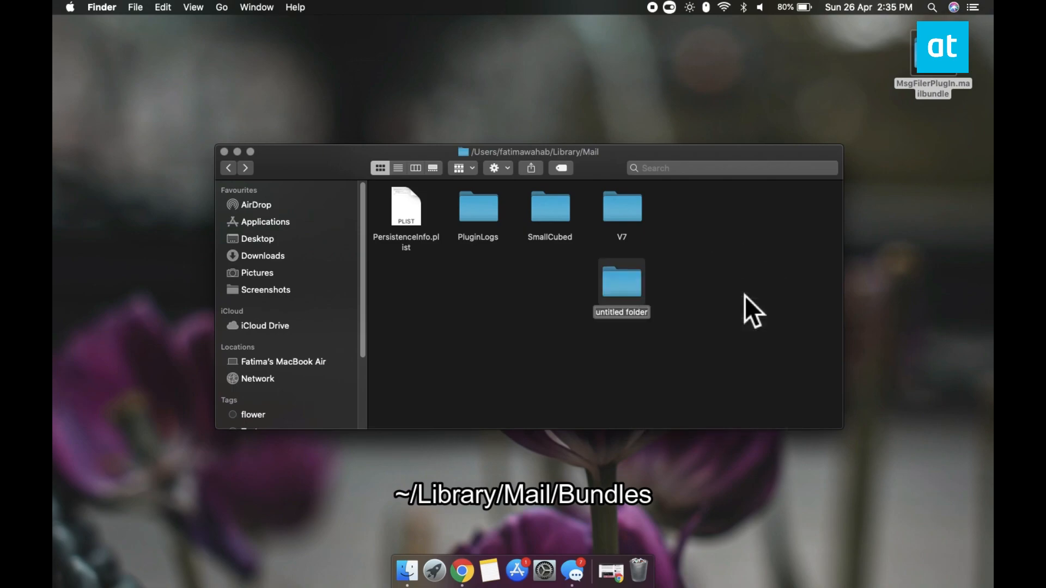
type("Bundles")
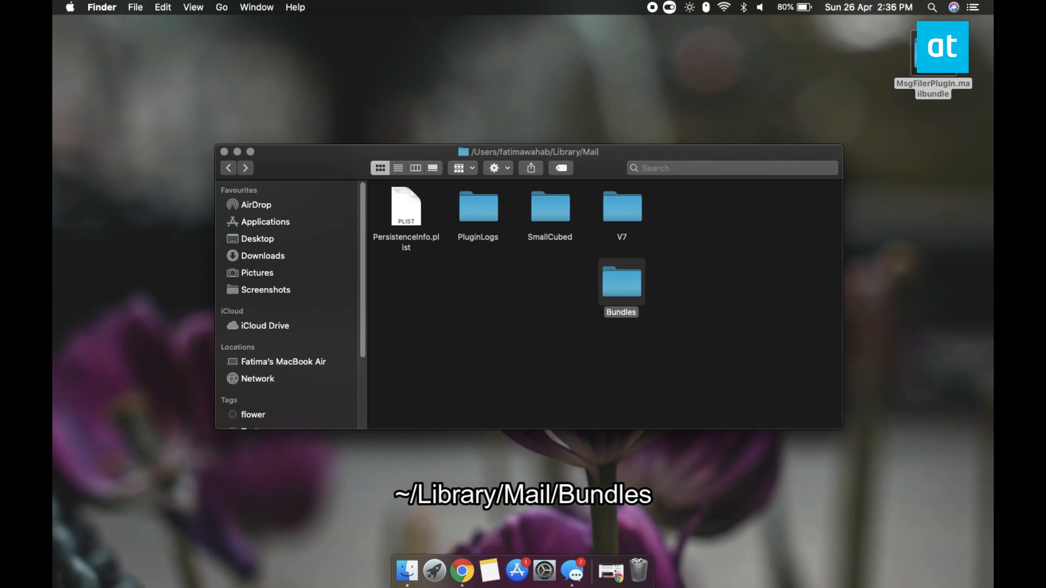
double_click(621, 280)
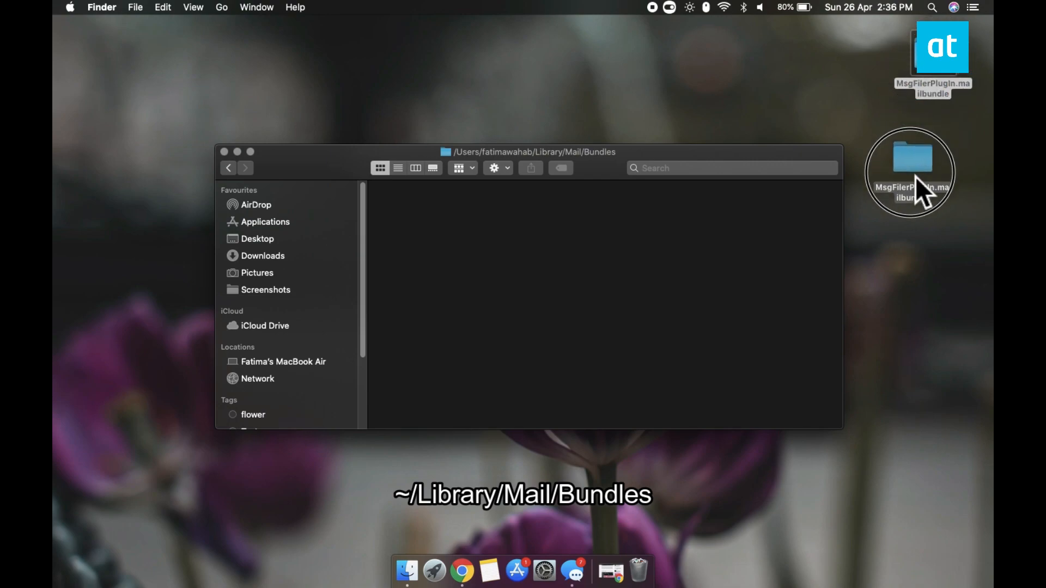
Move MsgFilerPlugIn.mailbundle into Bundles, then launch Mail and open its plug-in list
left_click_drag(909, 170, 598, 257)
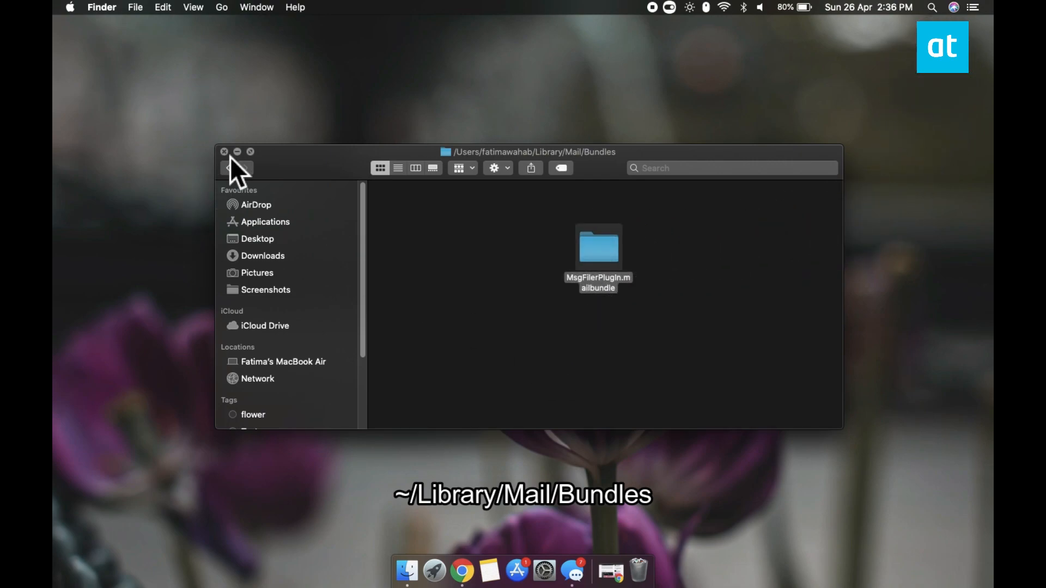
left_click(224, 151)
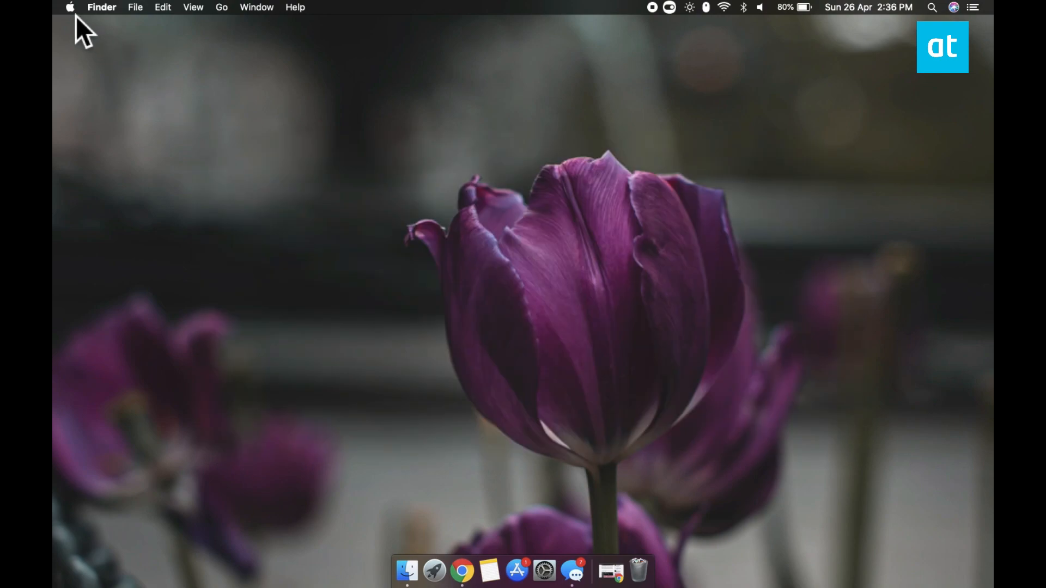
type("mail")
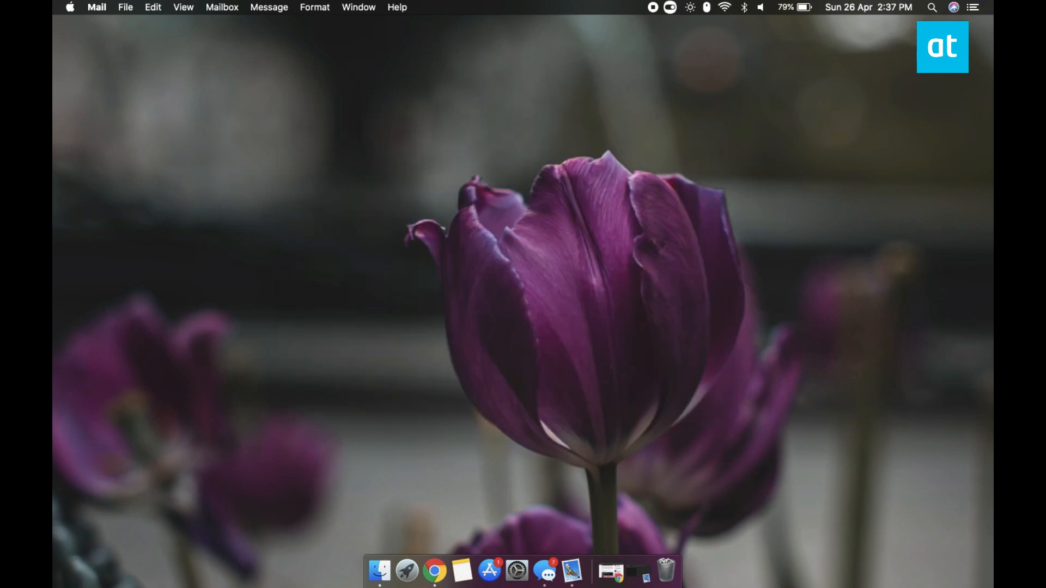
mouse_move(100, 44)
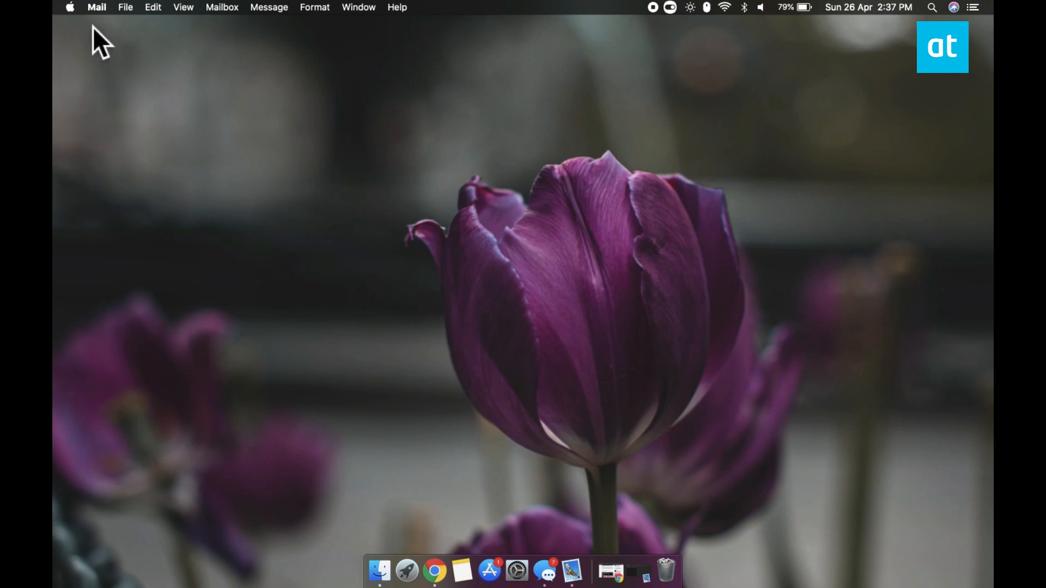
left_click(97, 7)
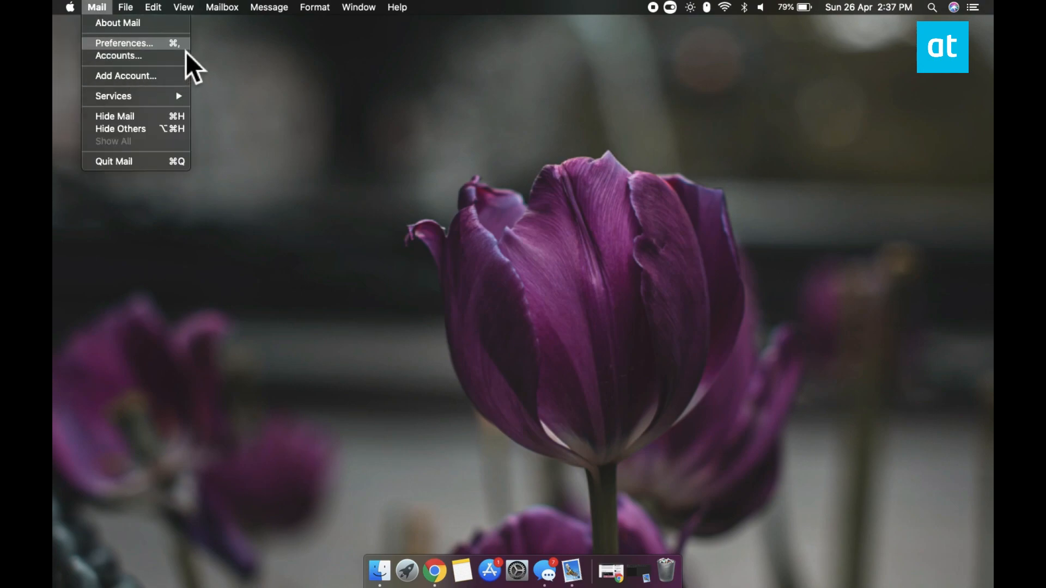
left_click(124, 43)
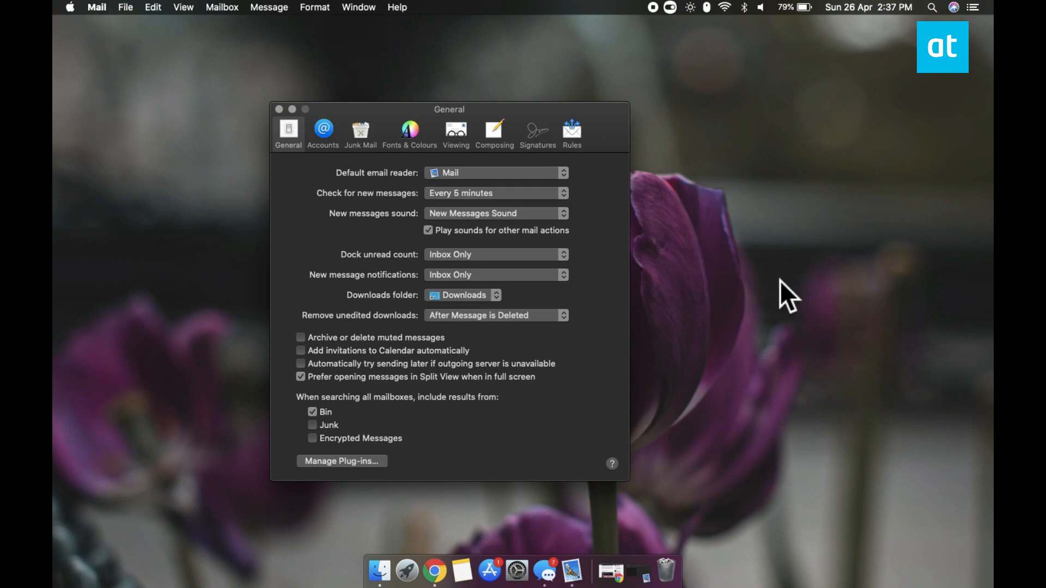
mouse_move(350, 479)
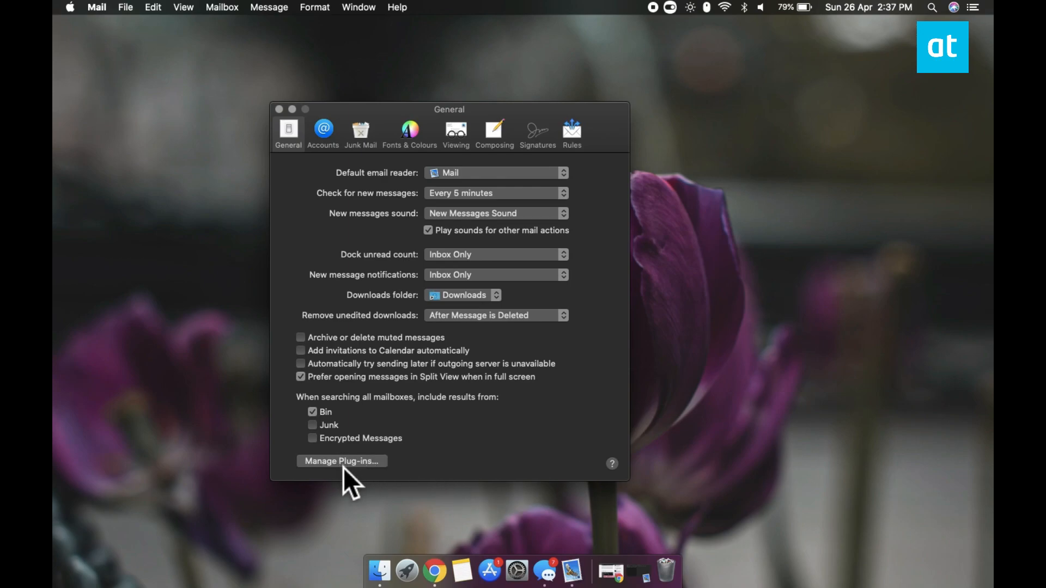
left_click(341, 461)
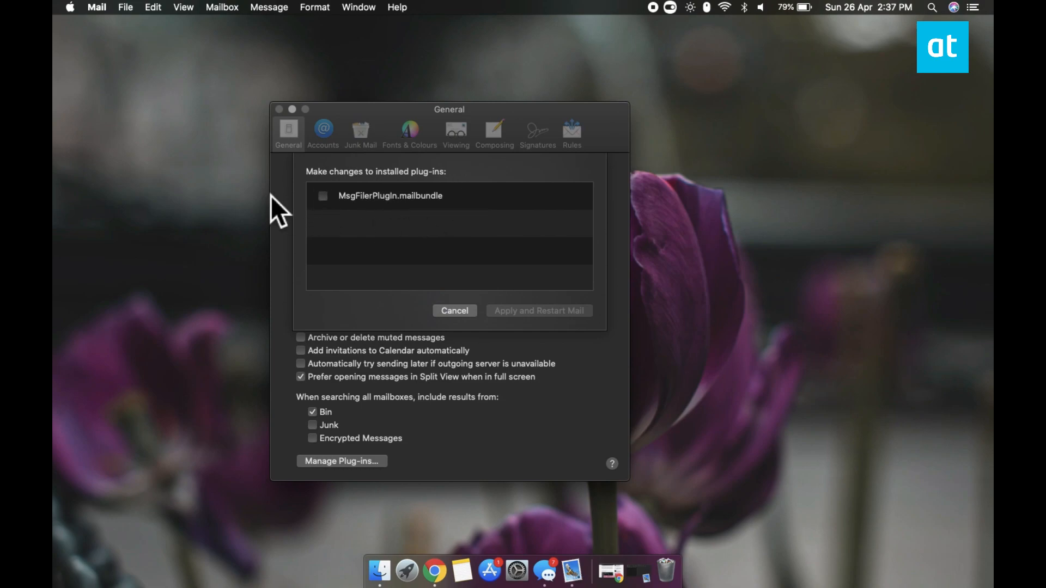
mouse_move(333, 220)
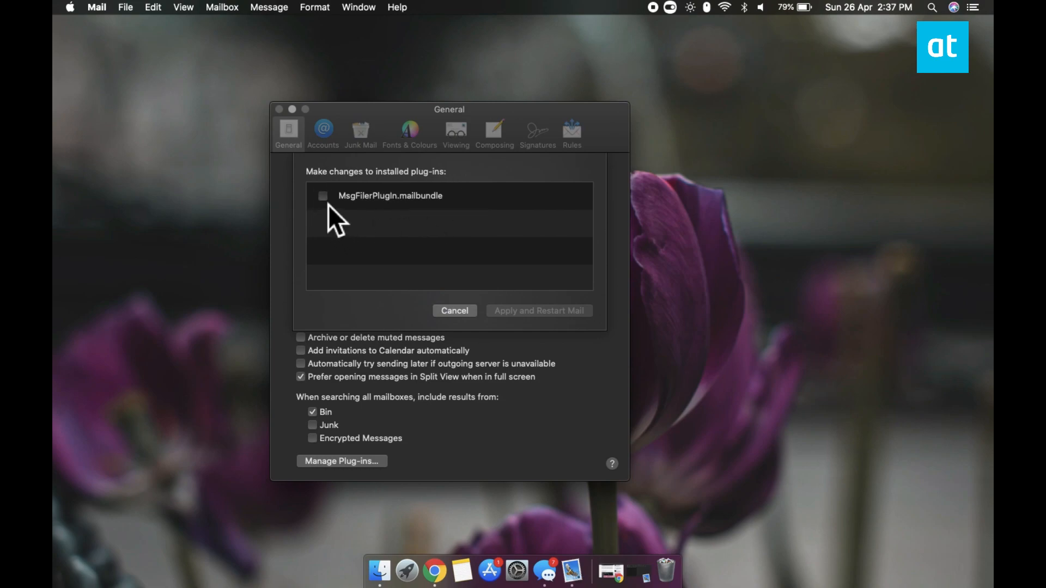
Tick MsgFilerPlugIn.mailbundle, apply the change and restart Mail
left_click(323, 196)
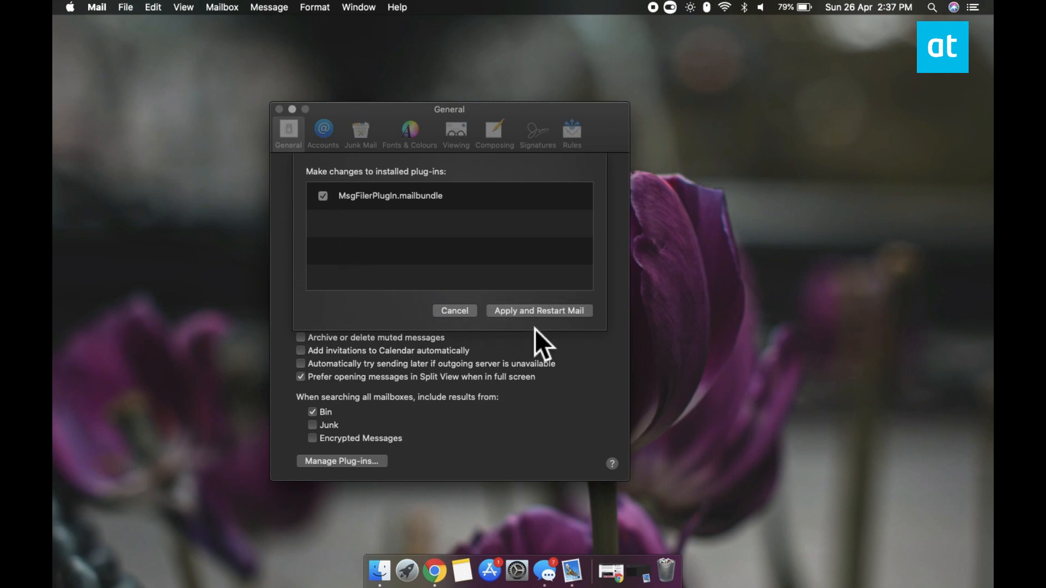
left_click(538, 310)
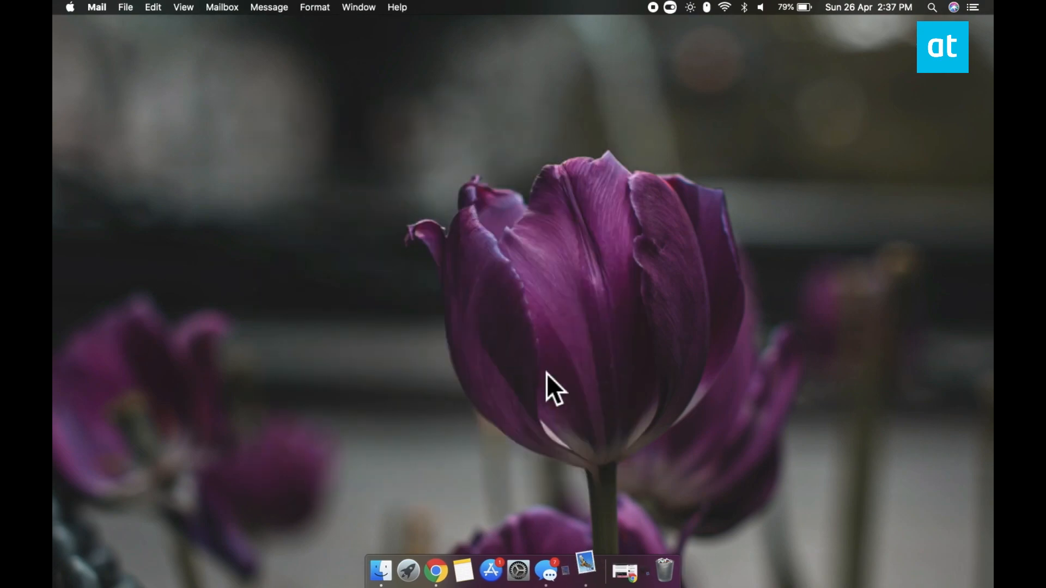